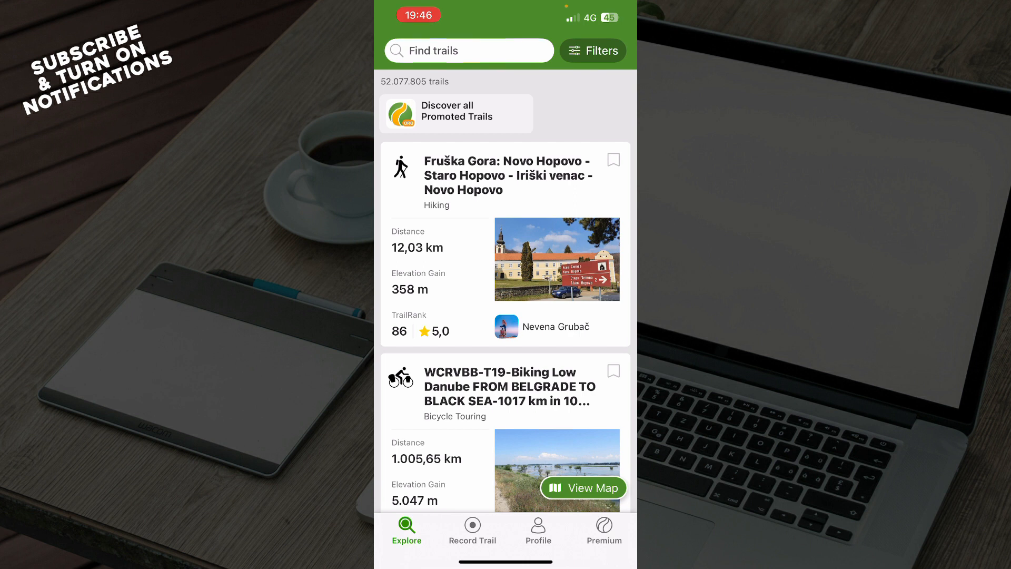
Step: Scroll through the Explore trail suggestions, then go to Record Trail to trigger the notifications prompt
scroll(down, 3)
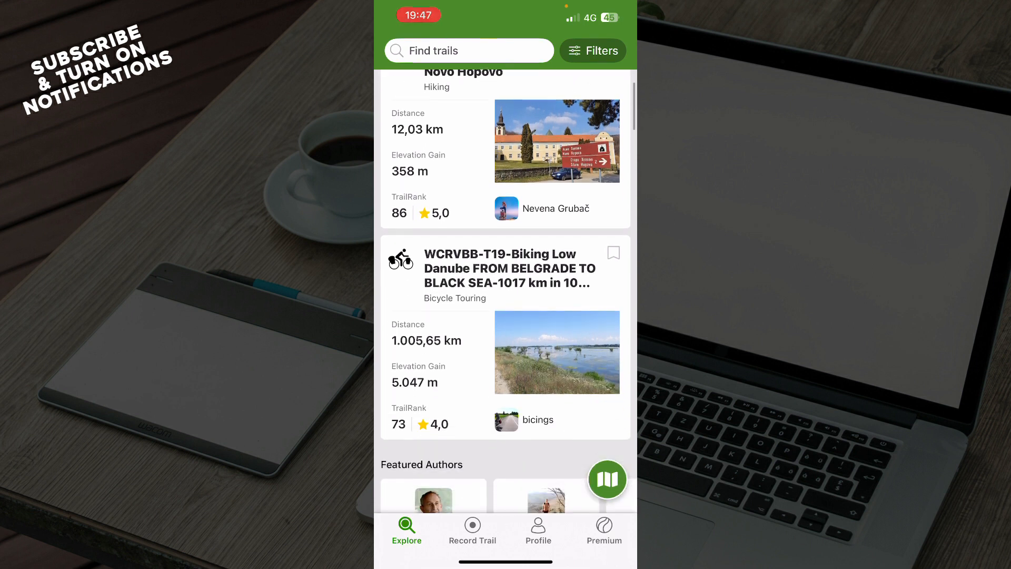
scroll(down, 3)
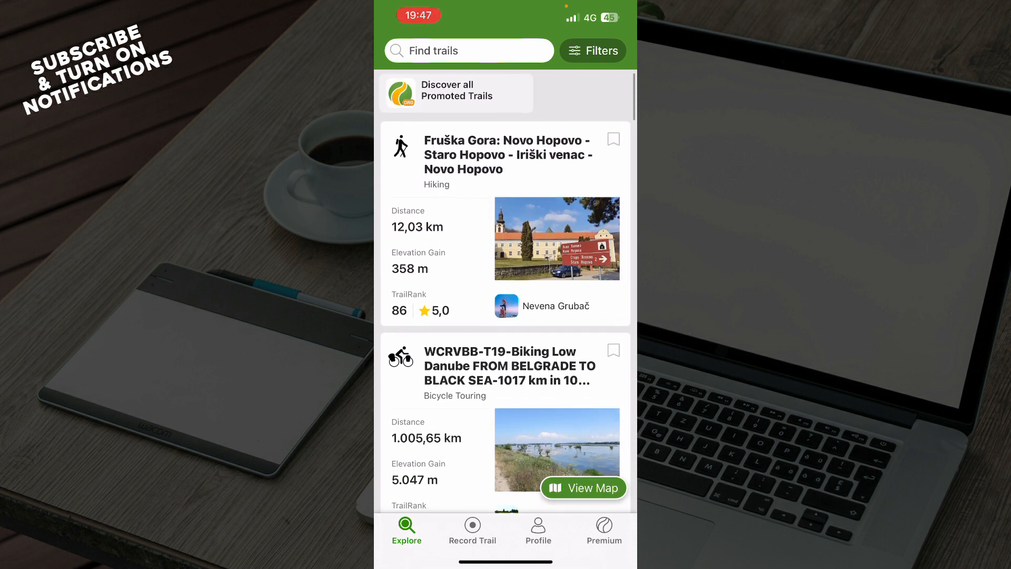
scroll(down, 3)
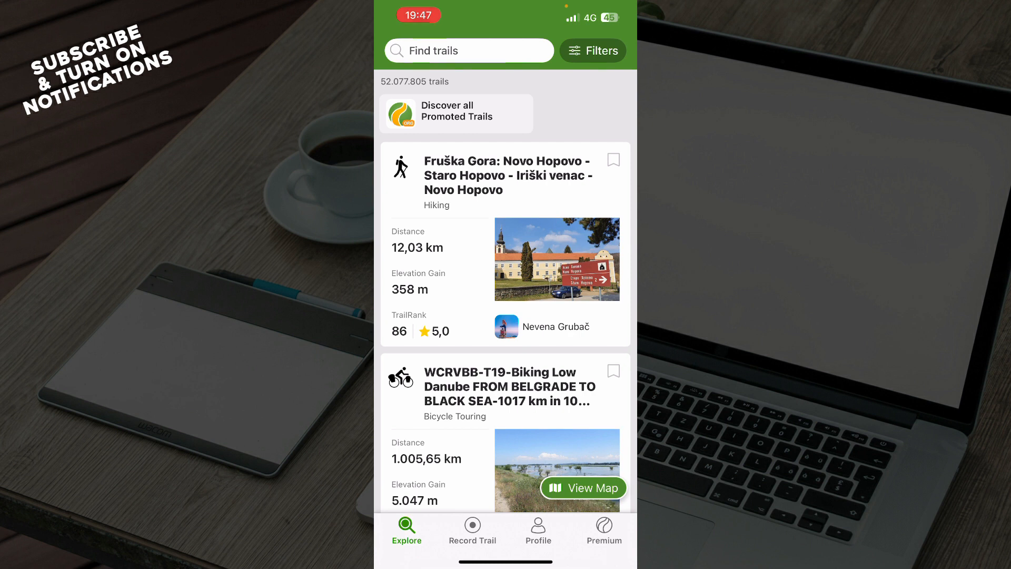
click(592, 51)
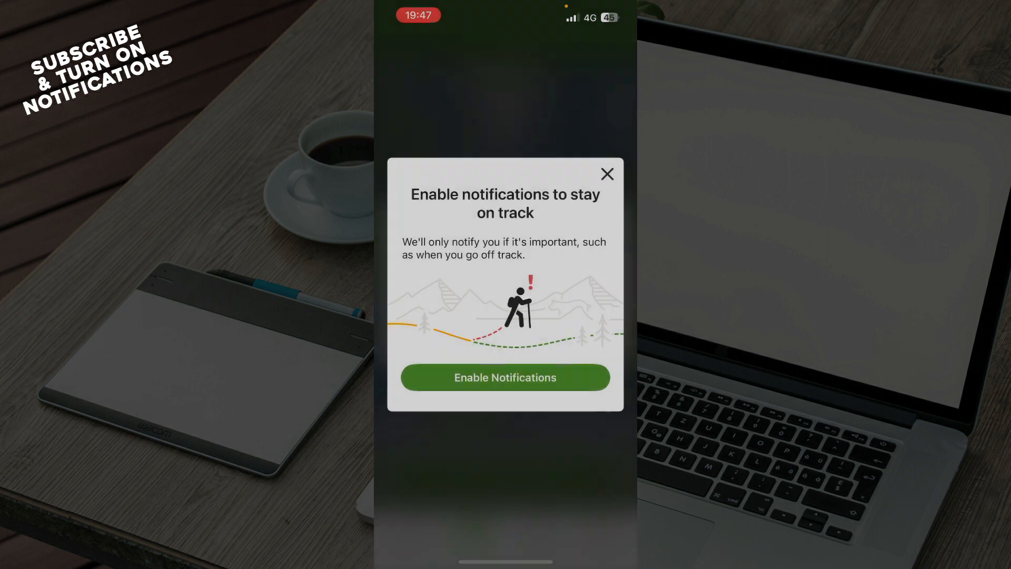
Step: Dismiss the notifications request and go to the Profile page, which has no trails
click(505, 378)
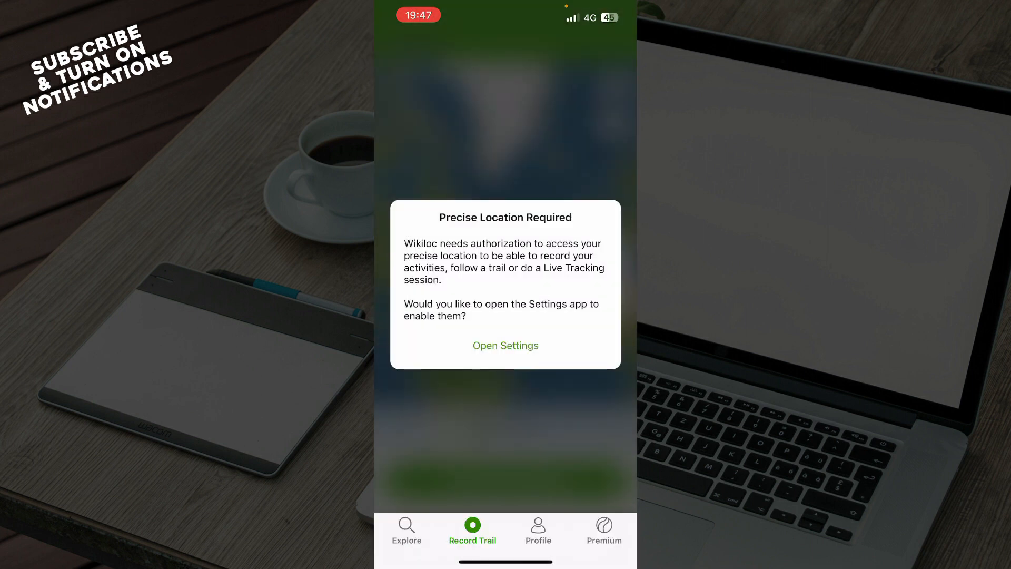
click(538, 531)
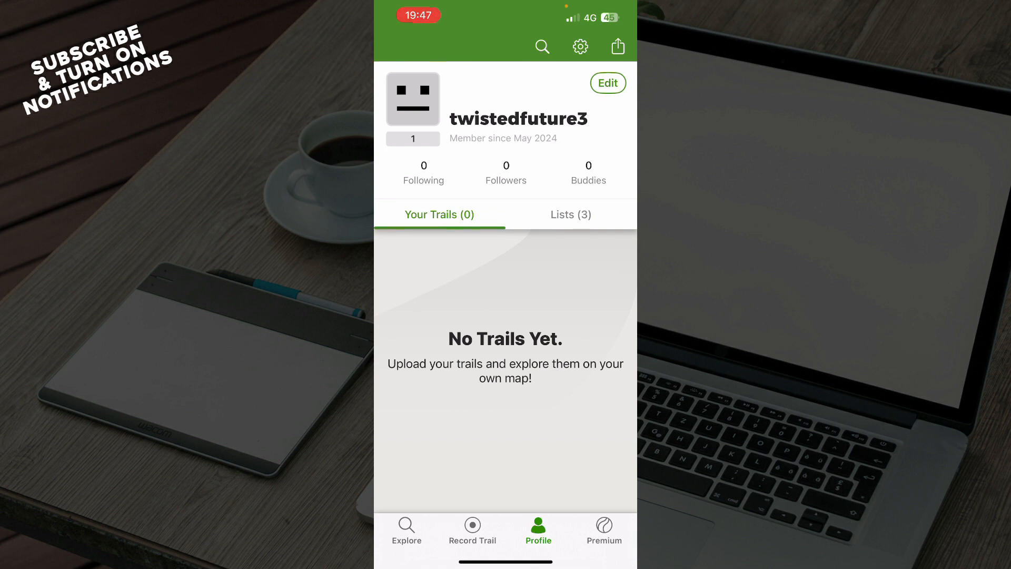
Step: View the Premium yearly and three-month plans, then return to the Explore list
click(603, 530)
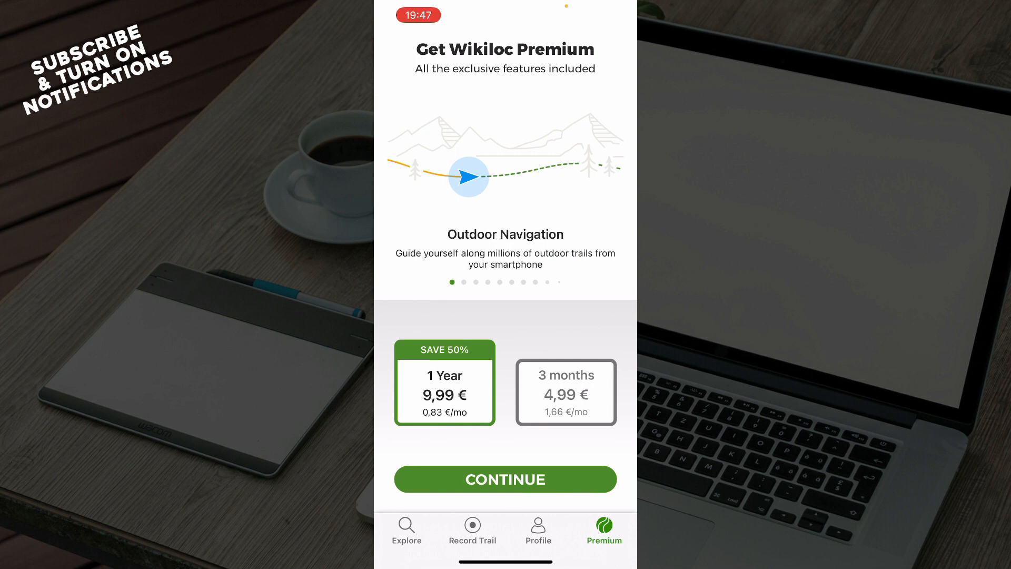
click(406, 529)
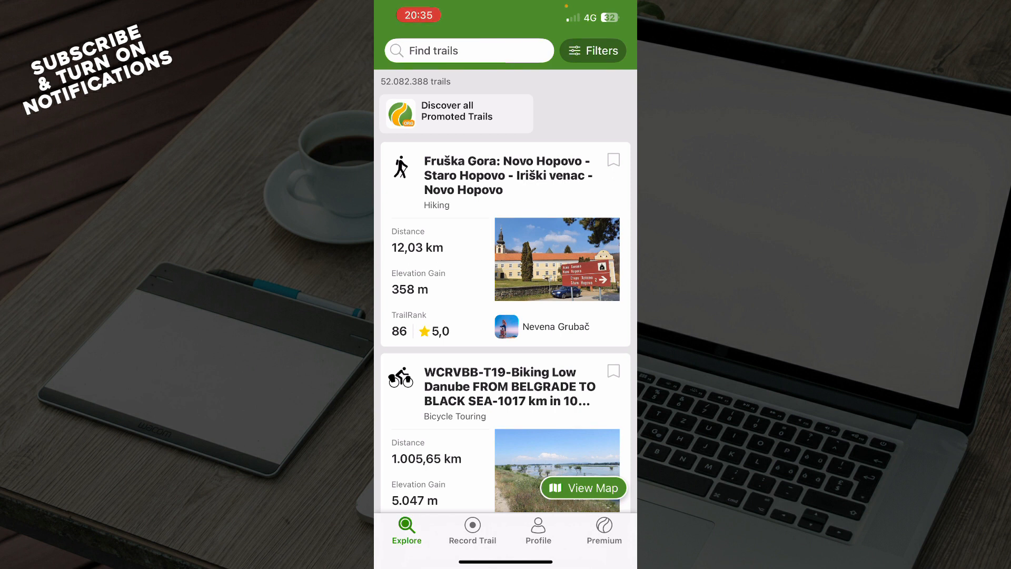
Step: Open the Fruška Gora trail, close the Premium pop-up, then return to the list
click(505, 179)
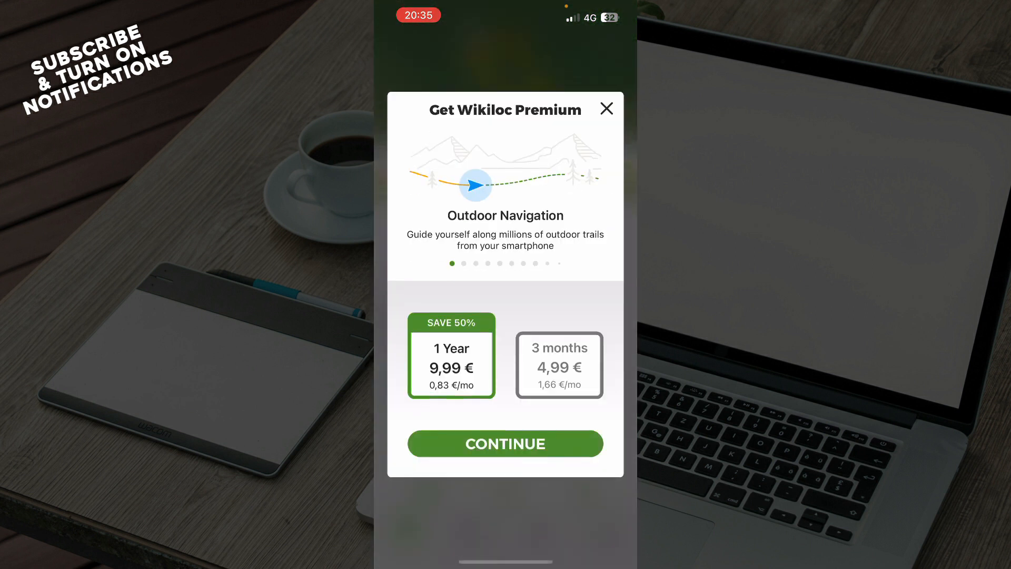
click(605, 109)
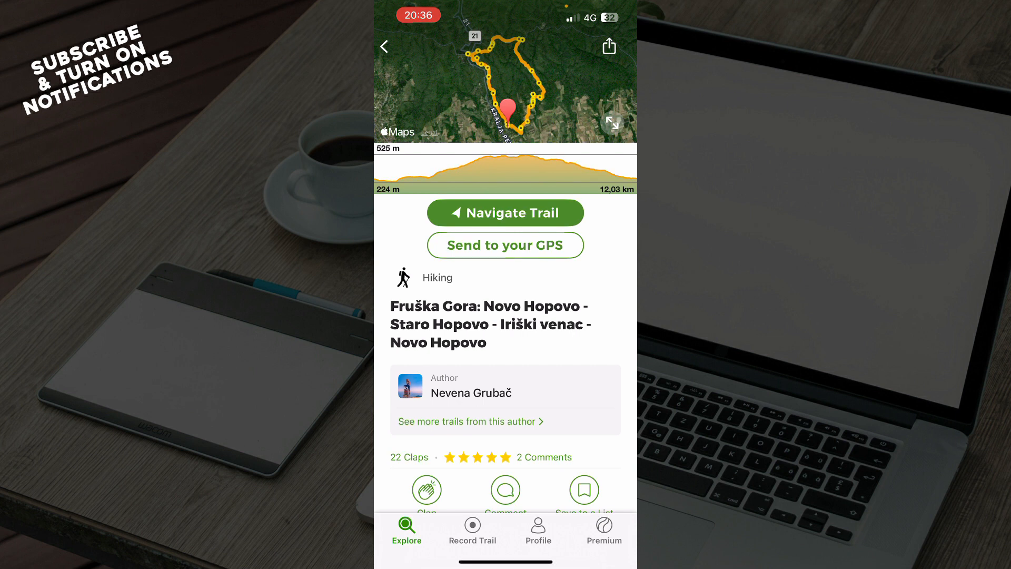
click(384, 47)
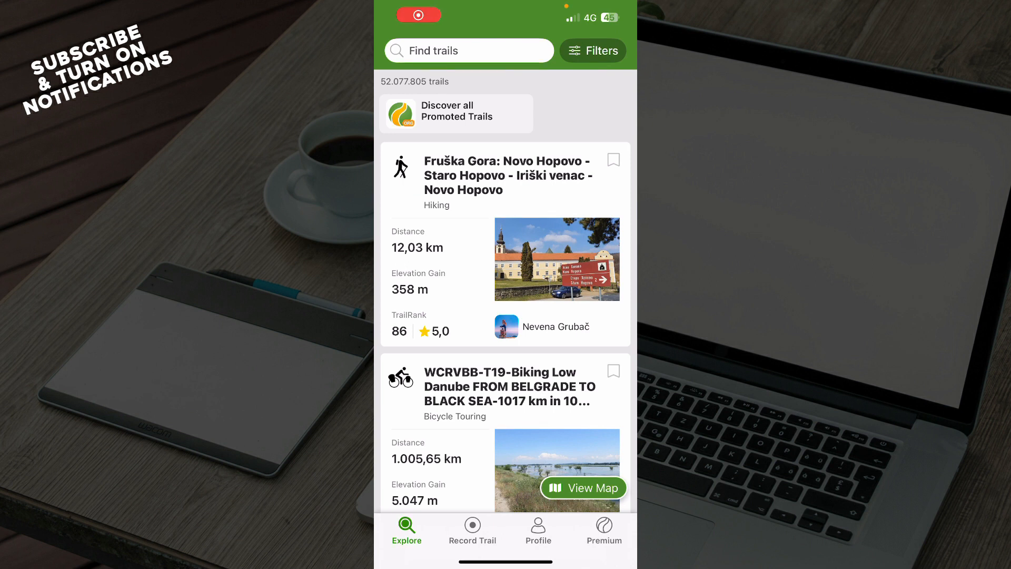